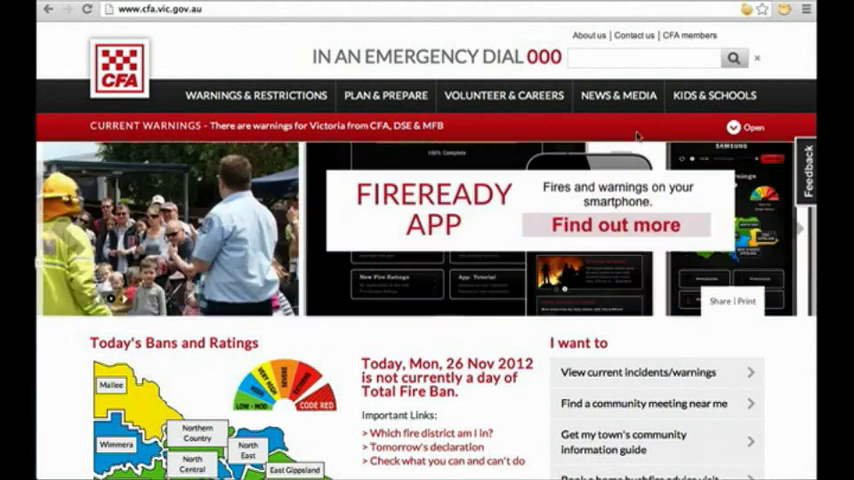
Go to the News & Media section from the top navigation bar.
click(618, 96)
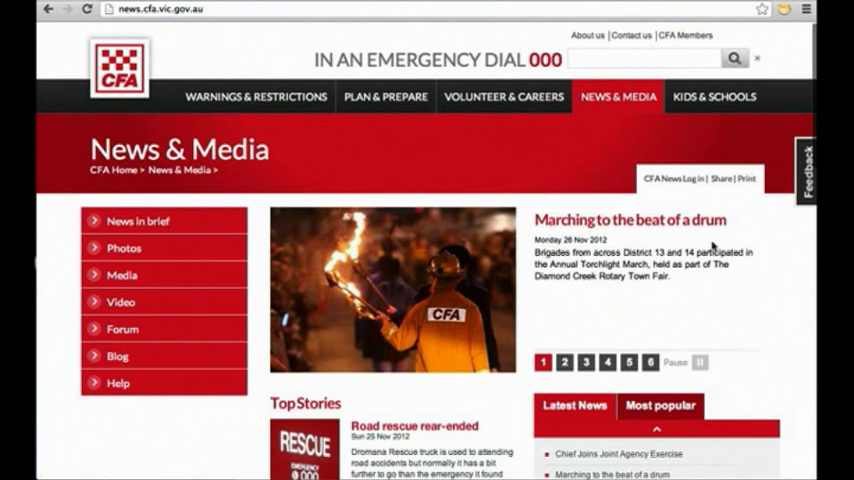
Log in to CFA News with the 'CFA B' username and password.
click(678, 178)
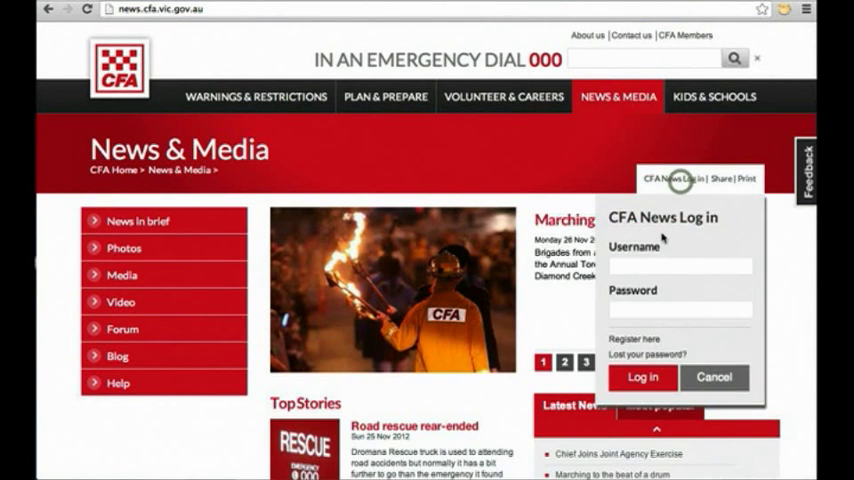
text(CFA B)
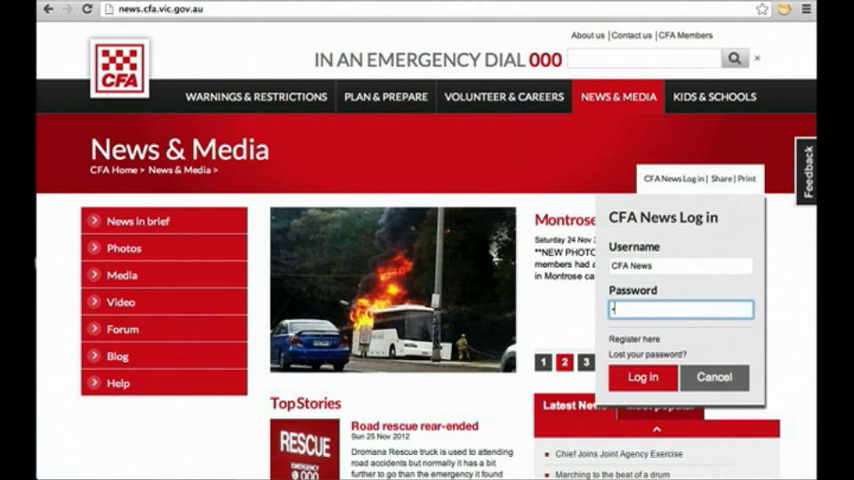
text(password)
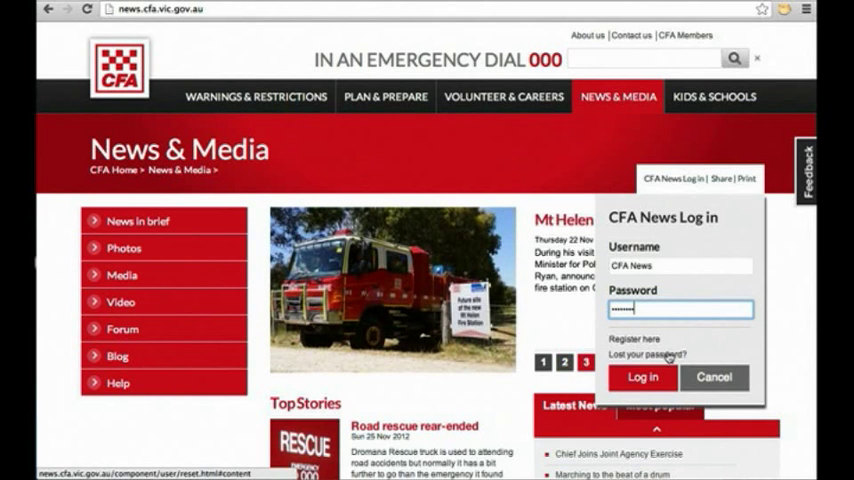
click(642, 376)
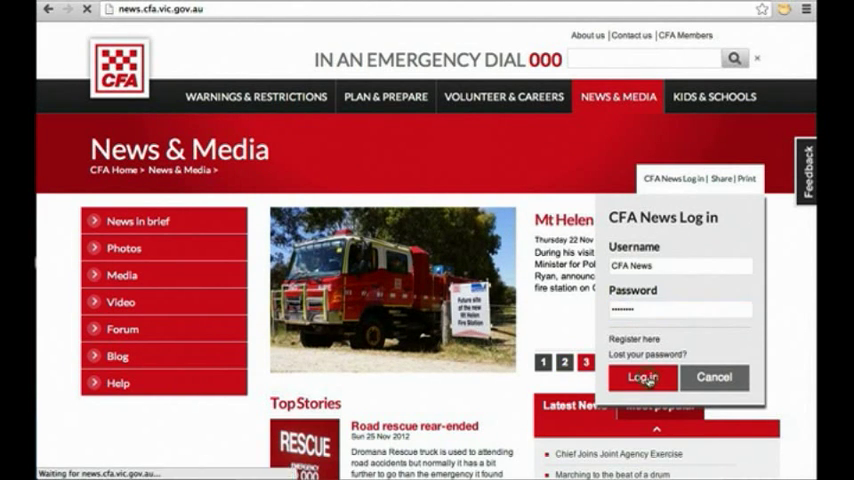
click(642, 376)
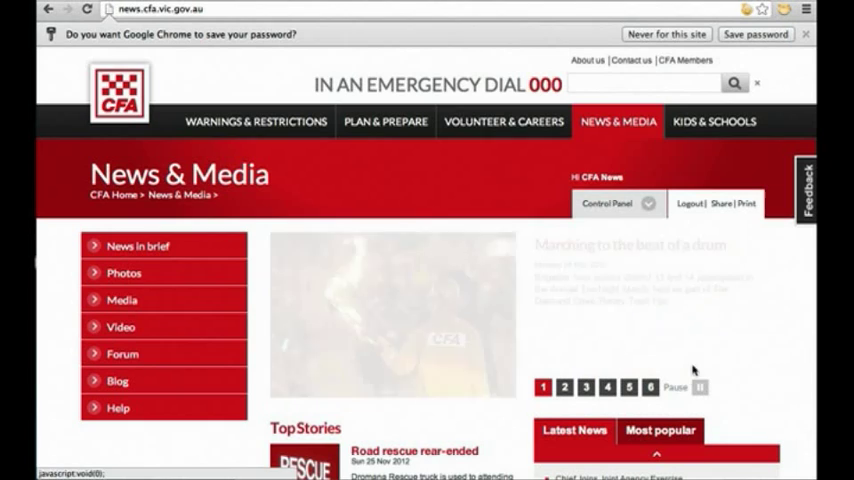
From the Control Panel menu choose Upload news to reach the Add Content page.
click(650, 204)
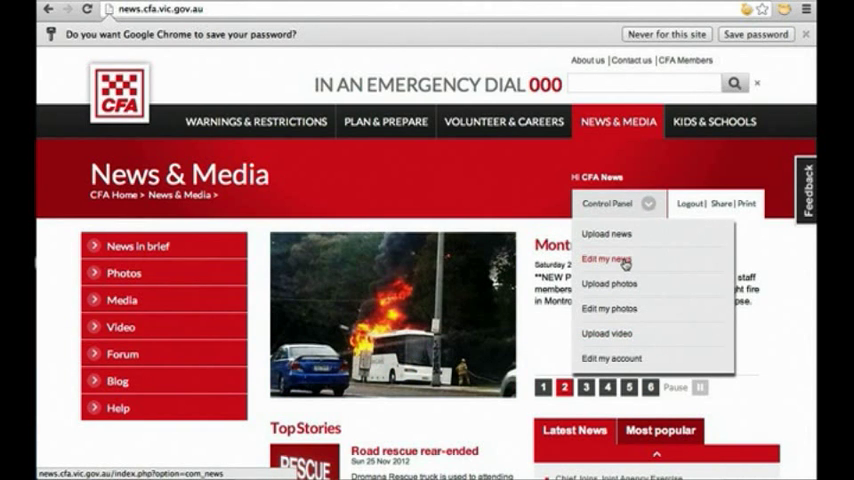
click(612, 358)
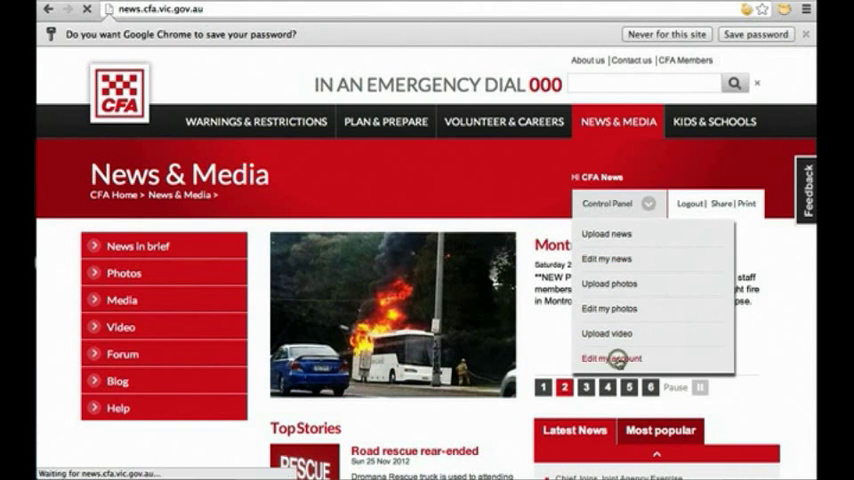
click(612, 358)
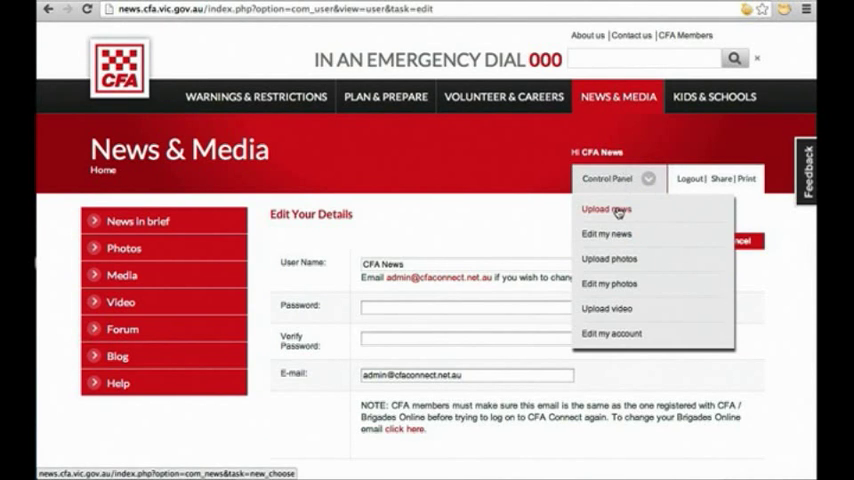
click(604, 210)
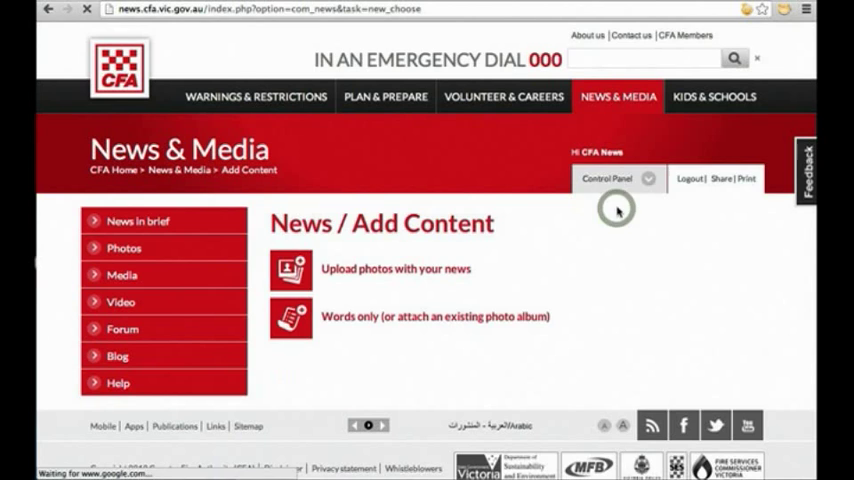
mouse_move(564, 240)
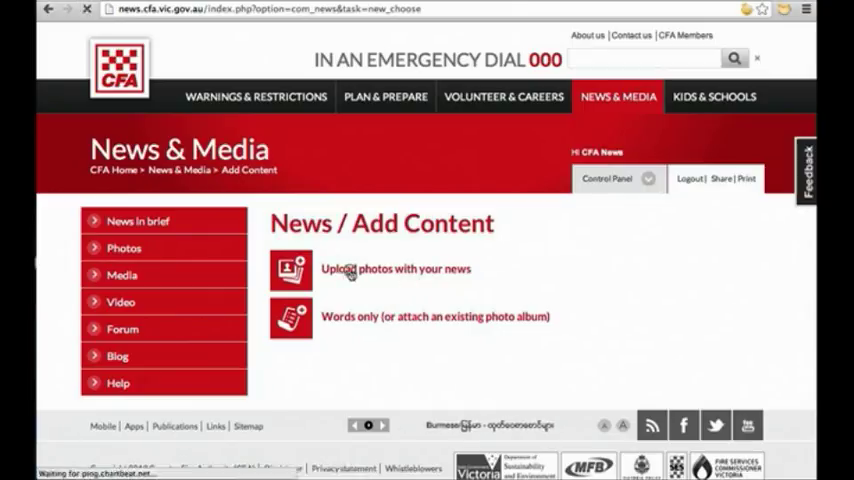
Choose photo upload, set category Events / Fundraising / Offers and album title 'CFA Sunday 2012', then select files.
click(394, 268)
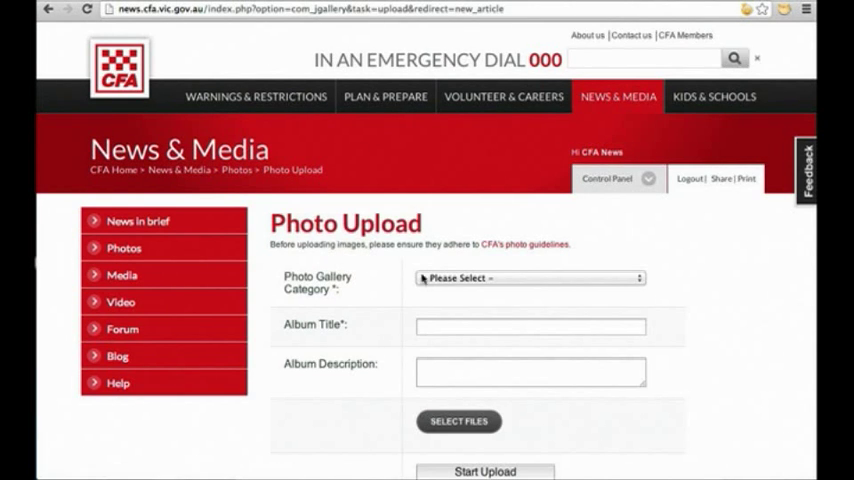
mouse_move(680, 288)
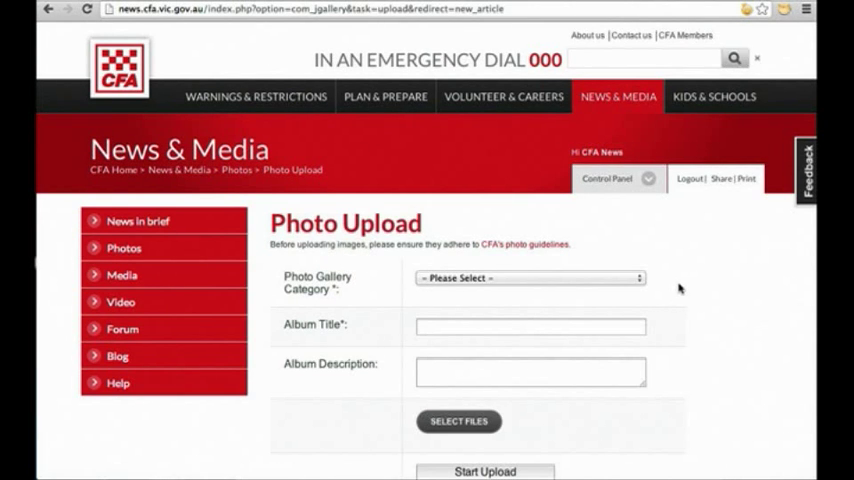
scroll(down, 3)
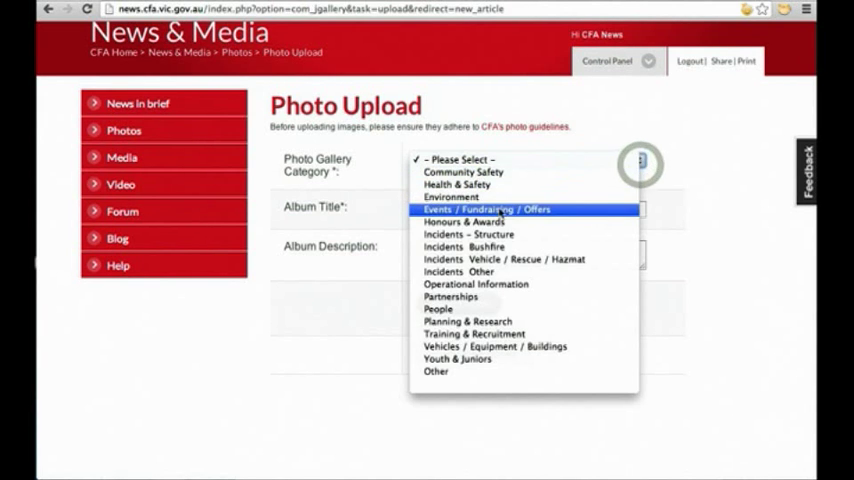
click(492, 208)
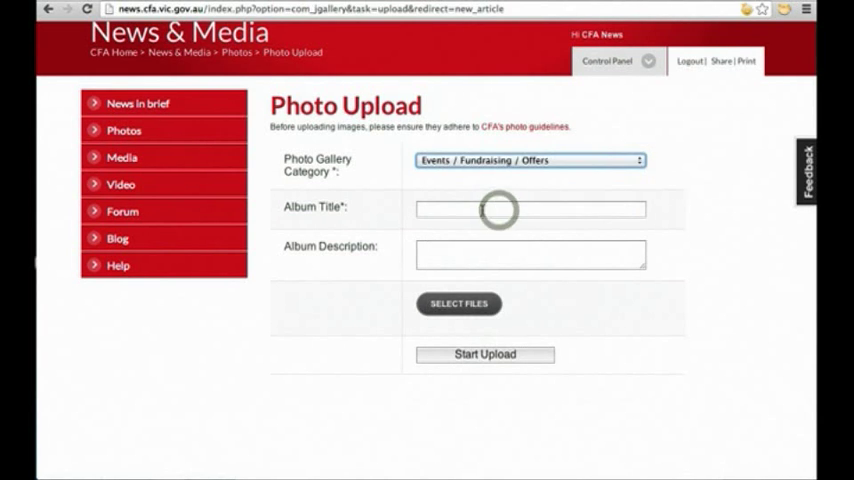
click(530, 208)
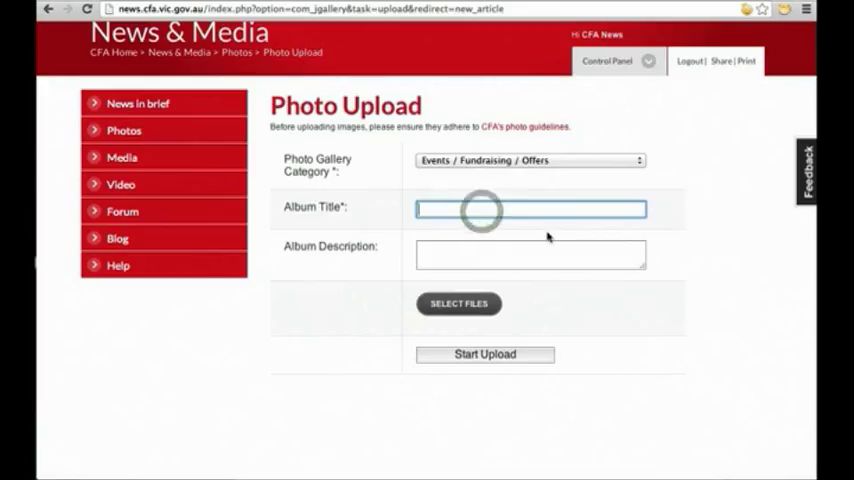
text(CFA Sunday 2)
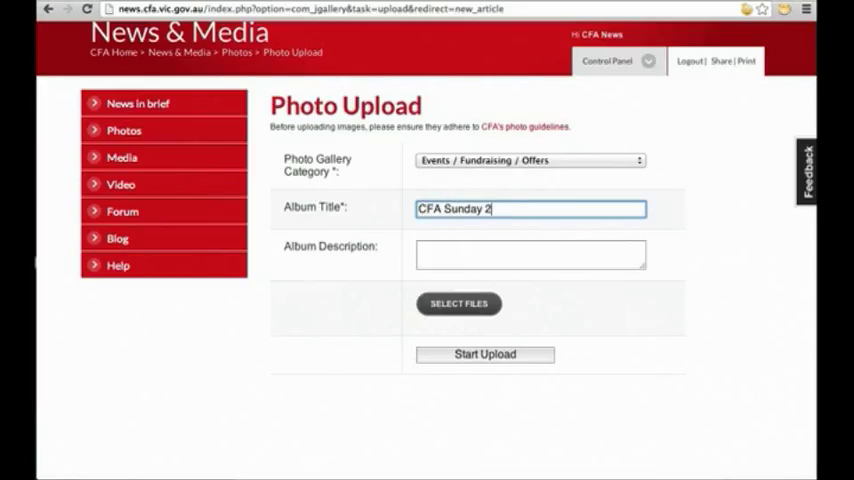
text(012)
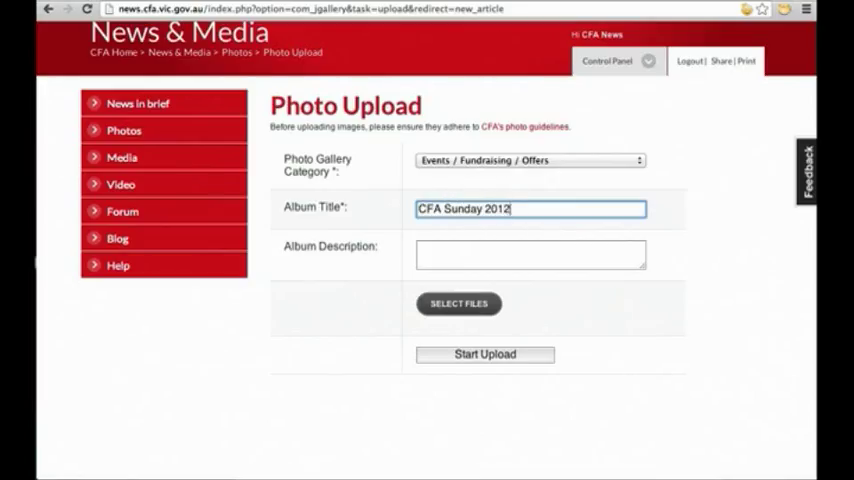
click(458, 304)
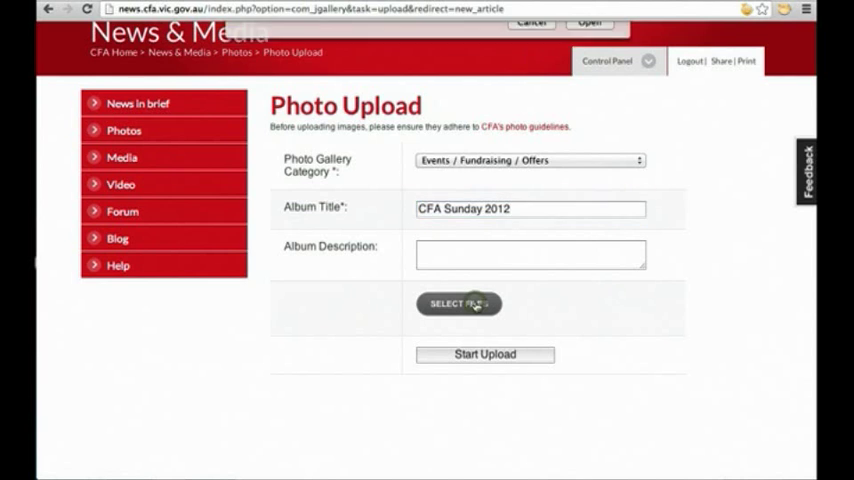
Select all images in the CFA Sunday 2012 folder and start the upload to the album.
click(458, 304)
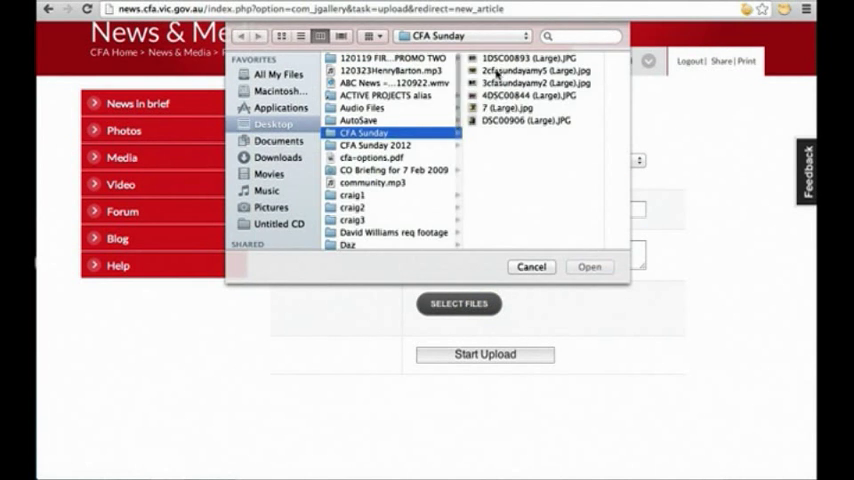
double_click(376, 144)
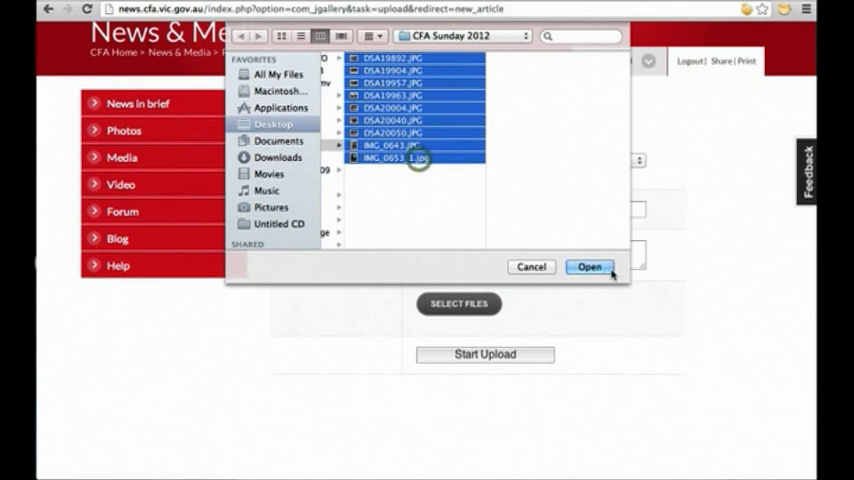
click(590, 266)
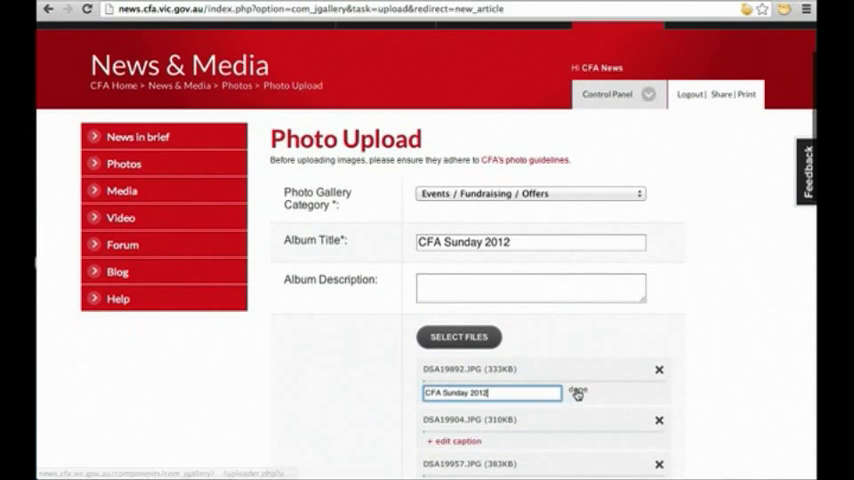
scroll(down, 3)
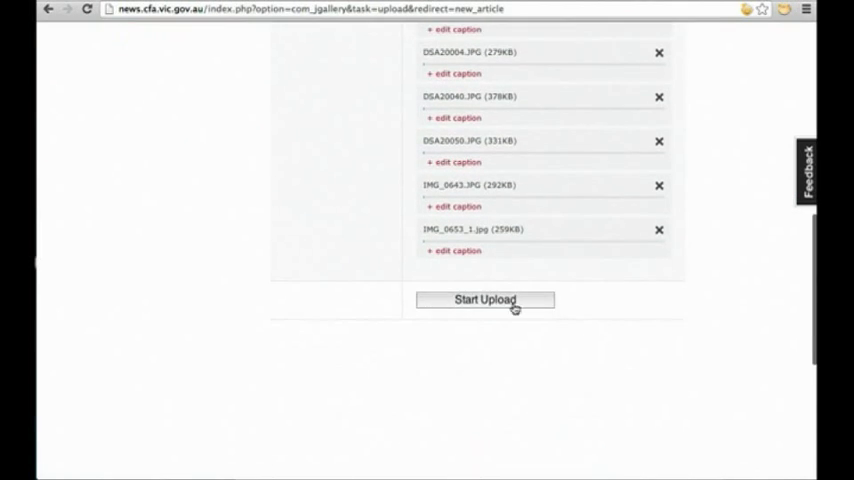
click(484, 300)
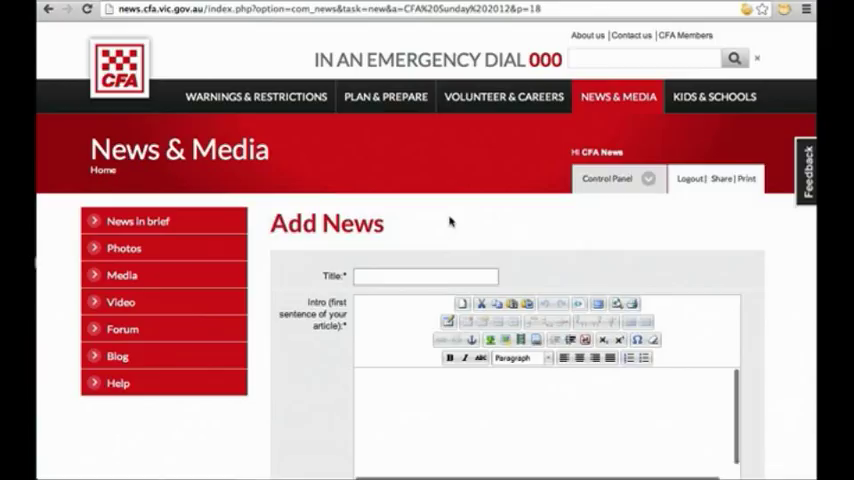
Enter the title 'CFA Sunday - a success' and fill in the intro and main content.
click(424, 276)
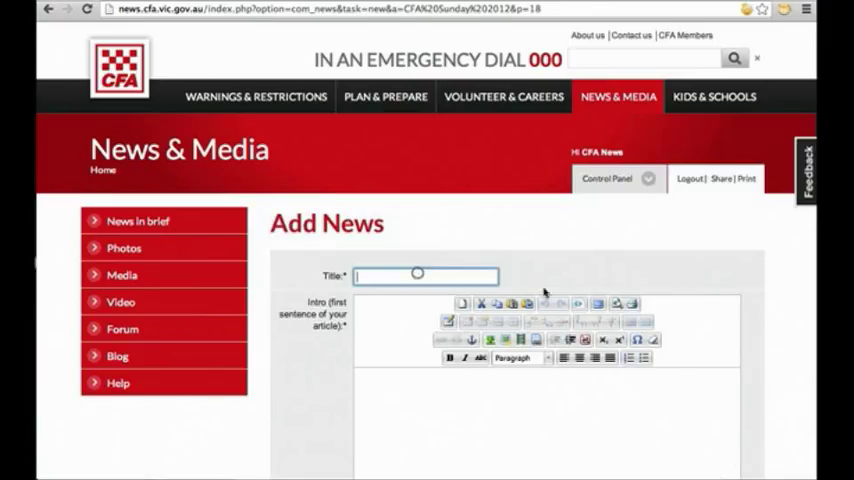
text(CFA)
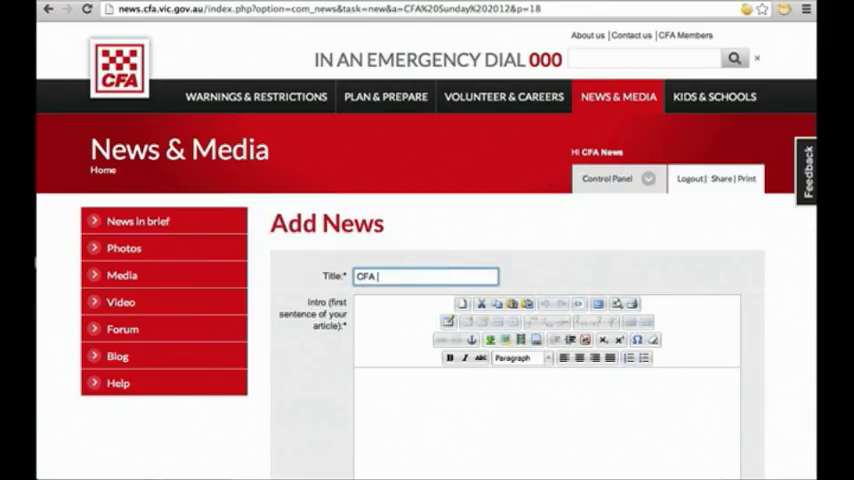
text(Sunday - a success)
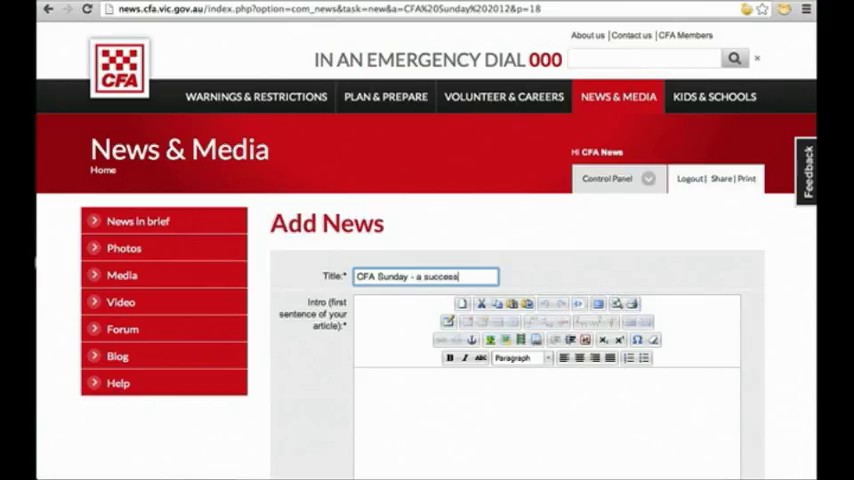
mouse_move(454, 400)
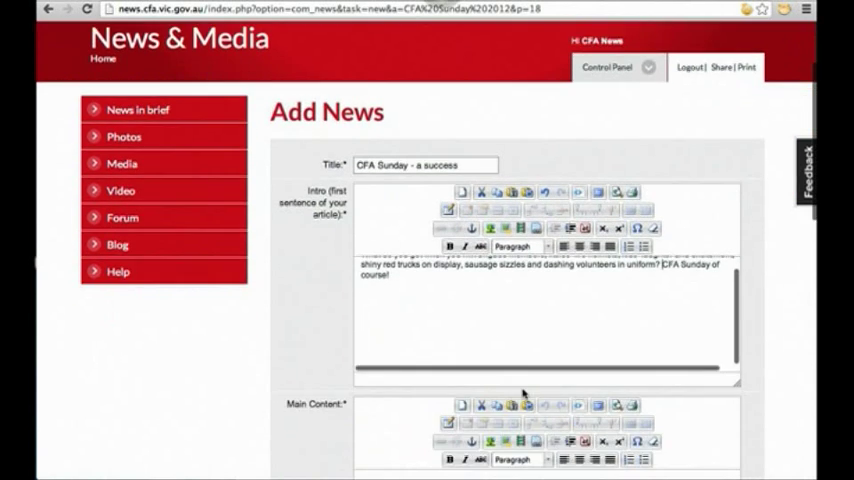
scroll(down, 3)
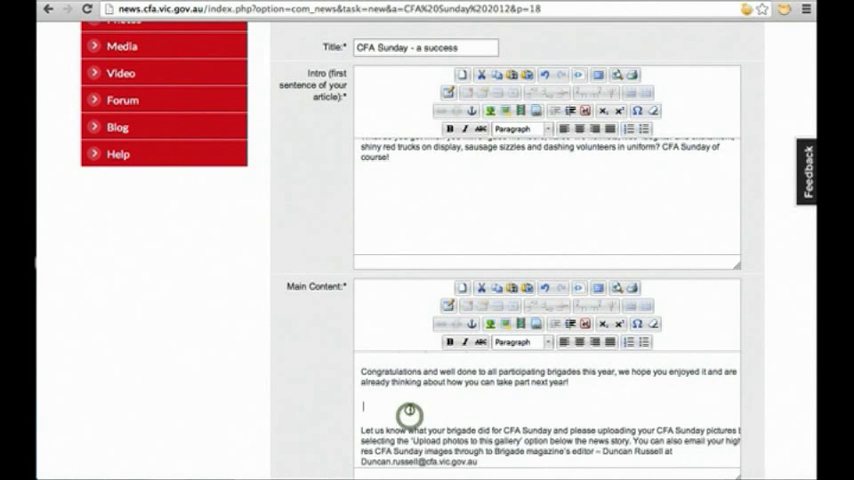
scroll(down, 3)
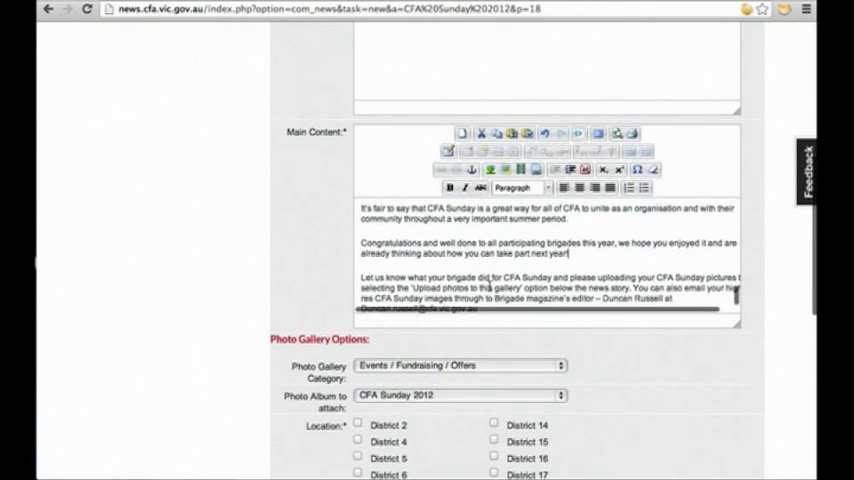
scroll(down, 3)
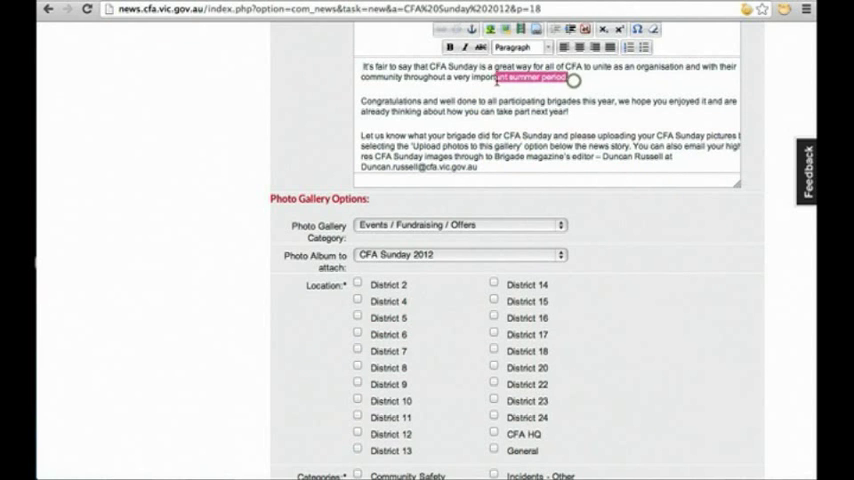
Link 'important summer period' to cfa.vic.gov.au with the target set to a new window.
click(450, 48)
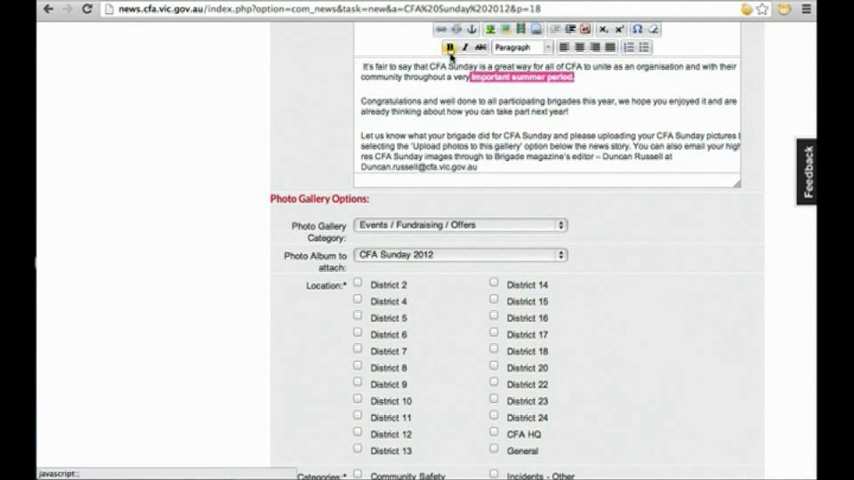
scroll(up, 3)
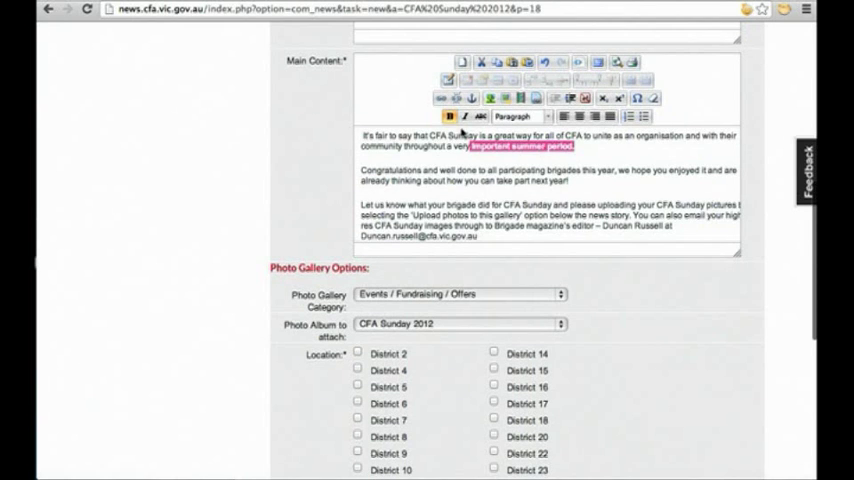
click(440, 98)
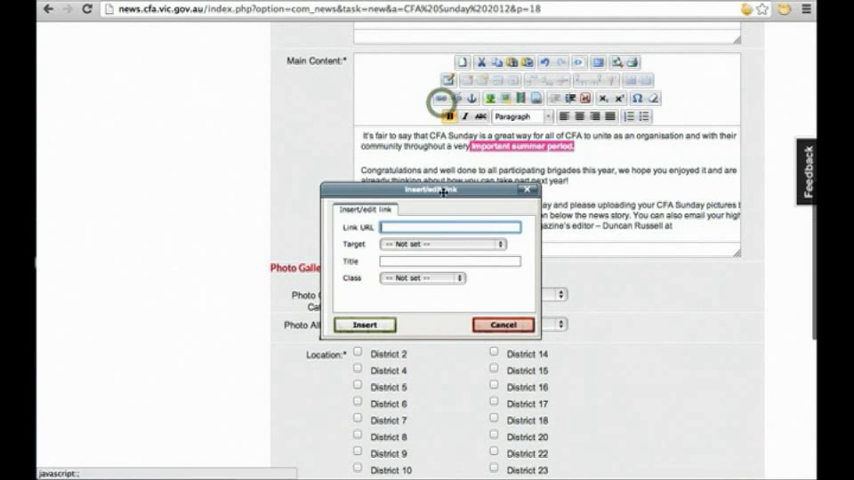
text(cf)
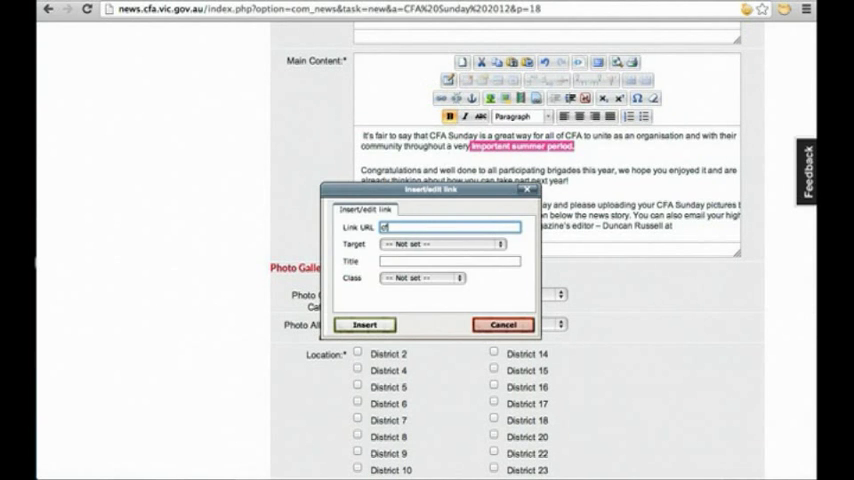
text(cfa.vic.gov)
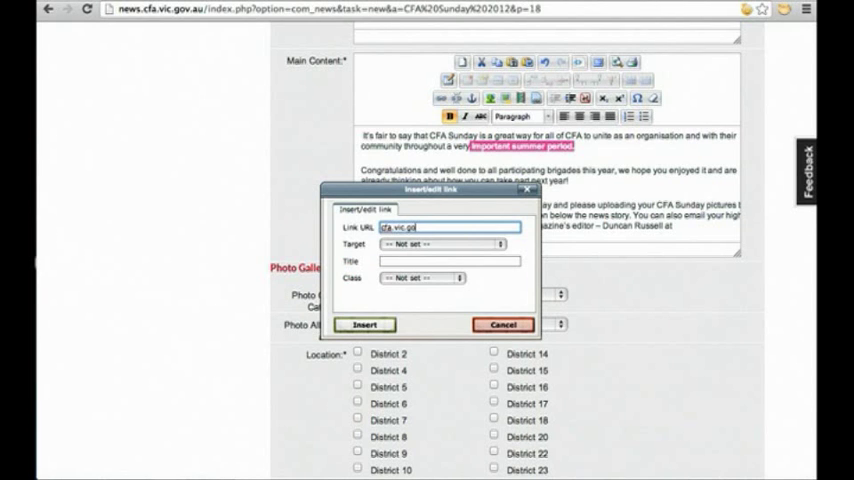
text(cfa.vic.gov.au)
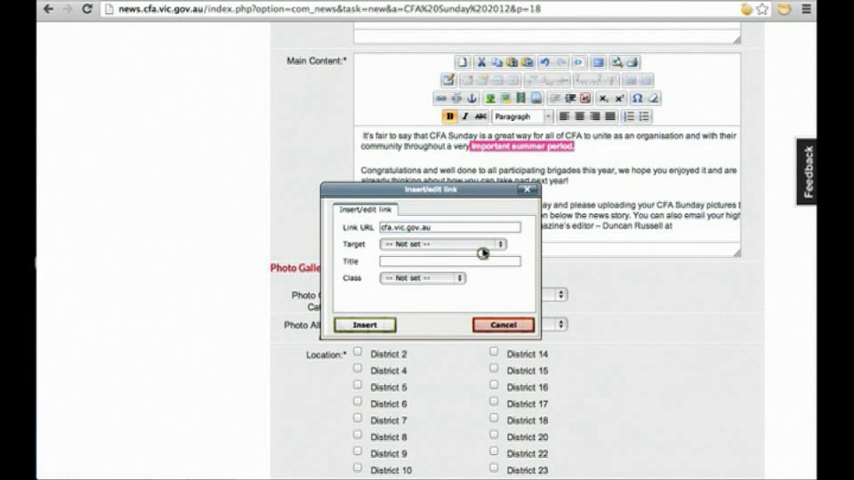
click(444, 244)
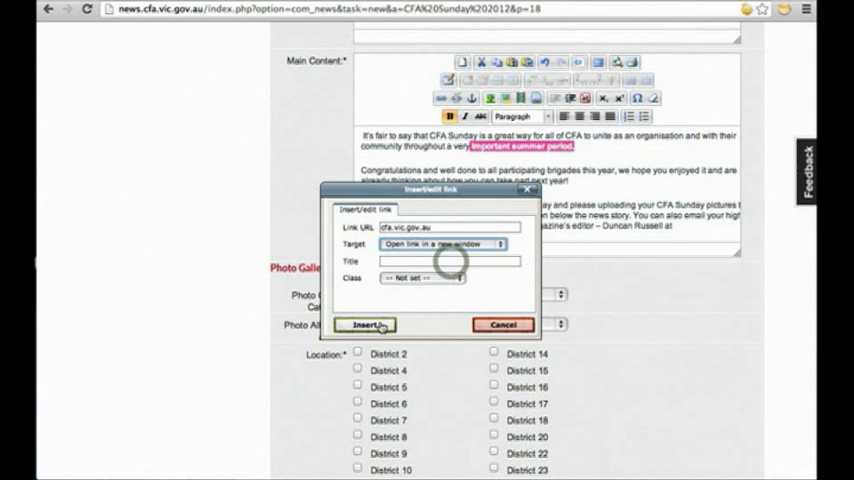
click(364, 324)
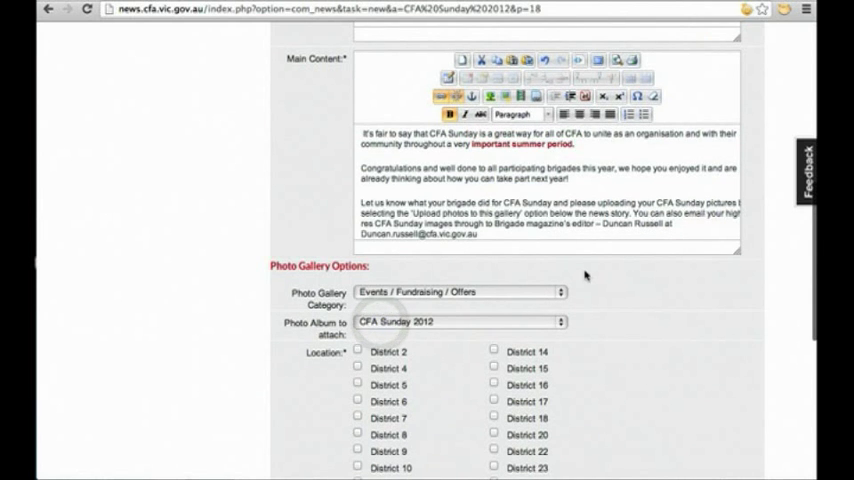
Tick location General and categories Community Safety and Events / Fundraising / Offers, then Save & Publish.
scroll(down, 3)
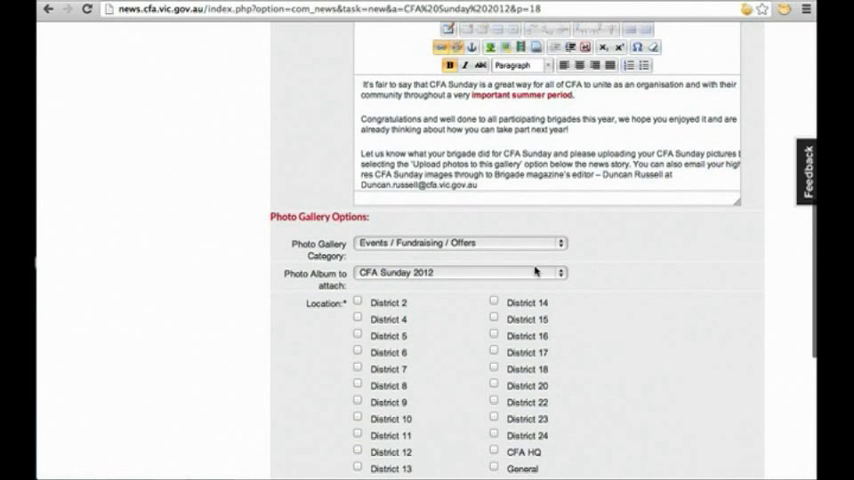
scroll(down, 3)
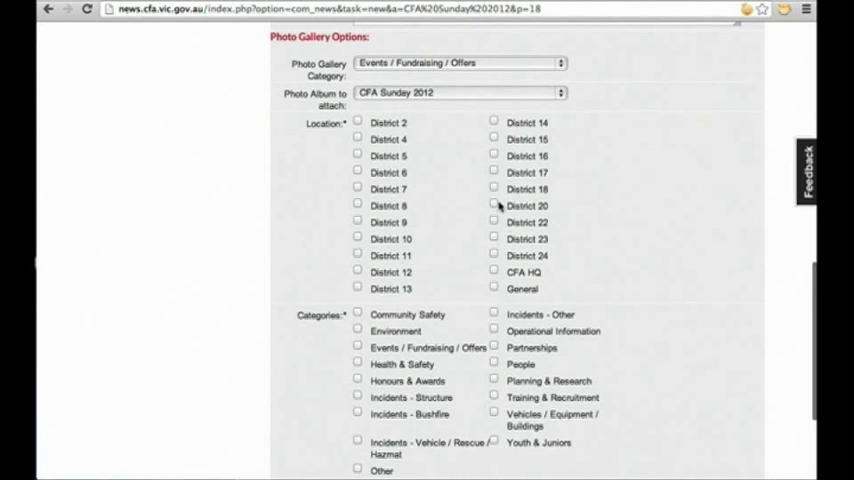
click(492, 188)
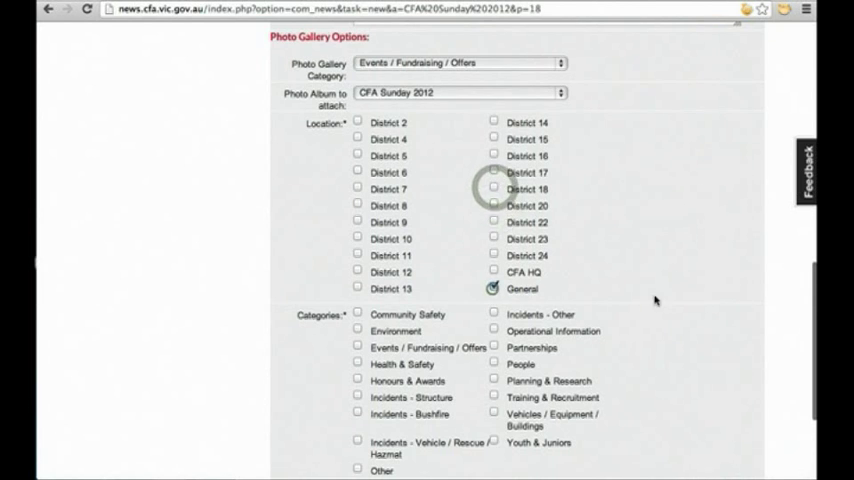
scroll(down, 3)
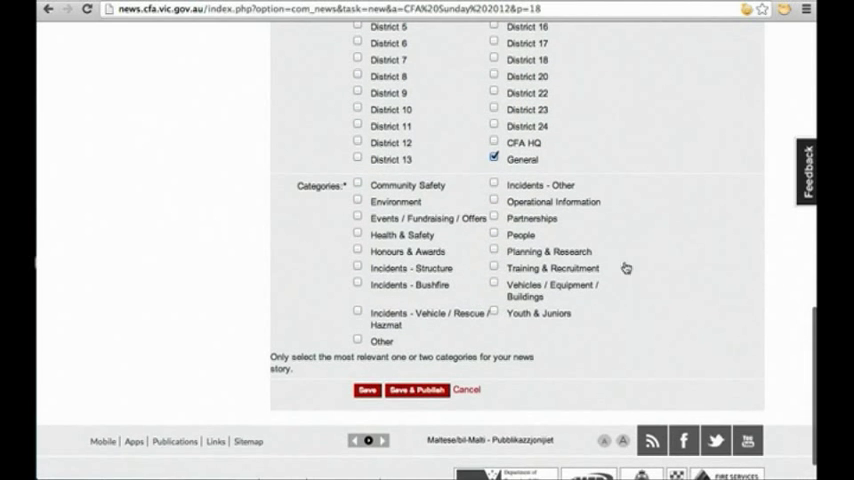
click(356, 216)
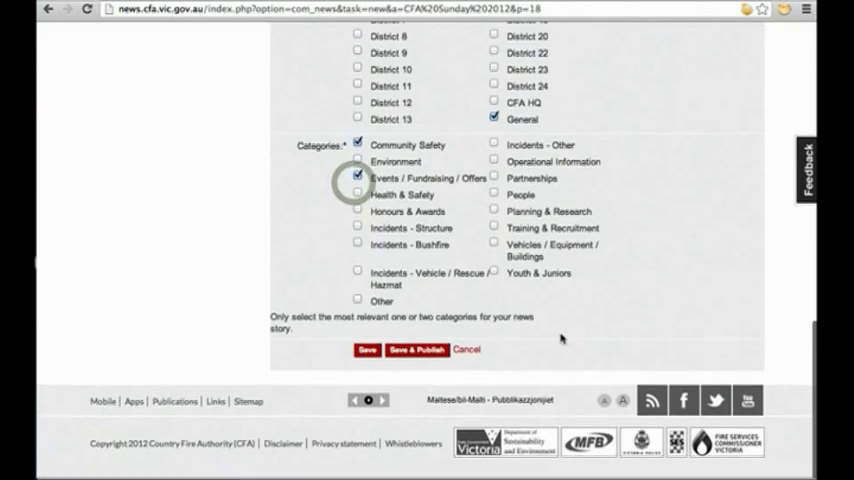
click(416, 352)
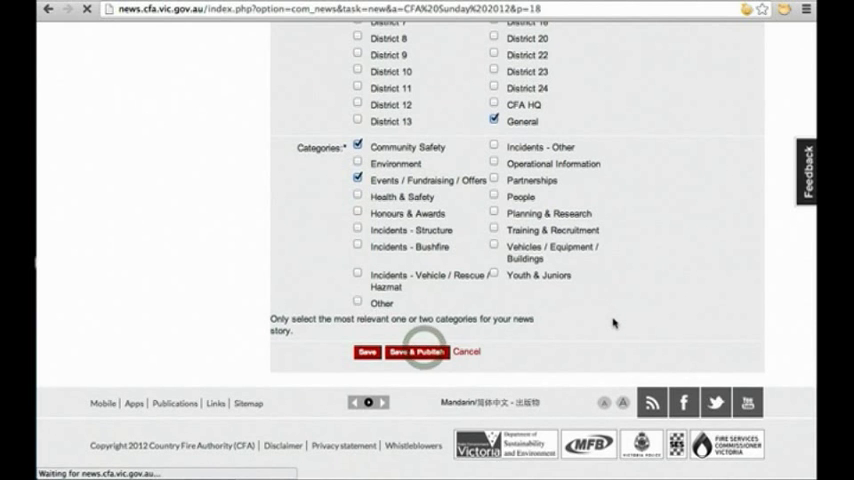
click(416, 352)
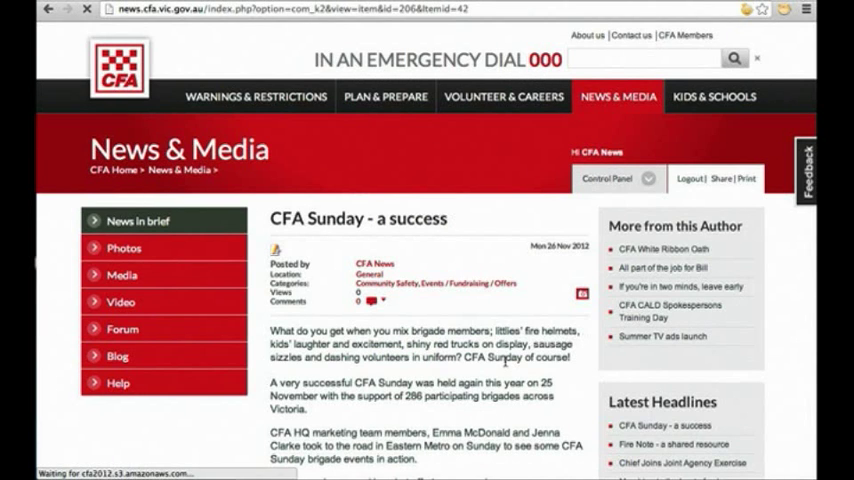
Via Control Panel's Edit my news, start editing 'CFA Sunday - a success' from My Content.
scroll(down, 3)
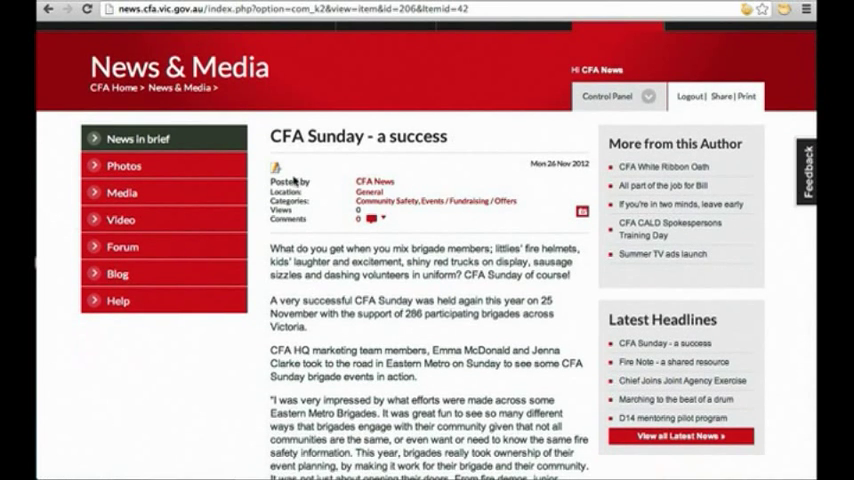
mouse_move(612, 120)
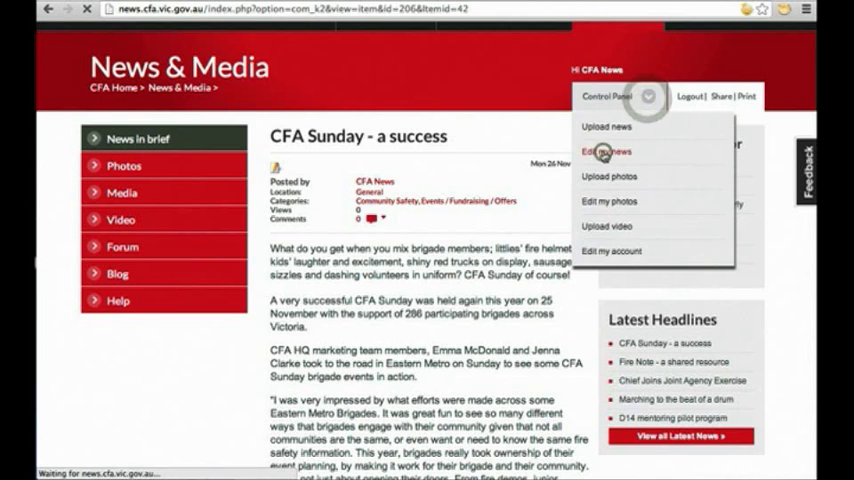
click(604, 152)
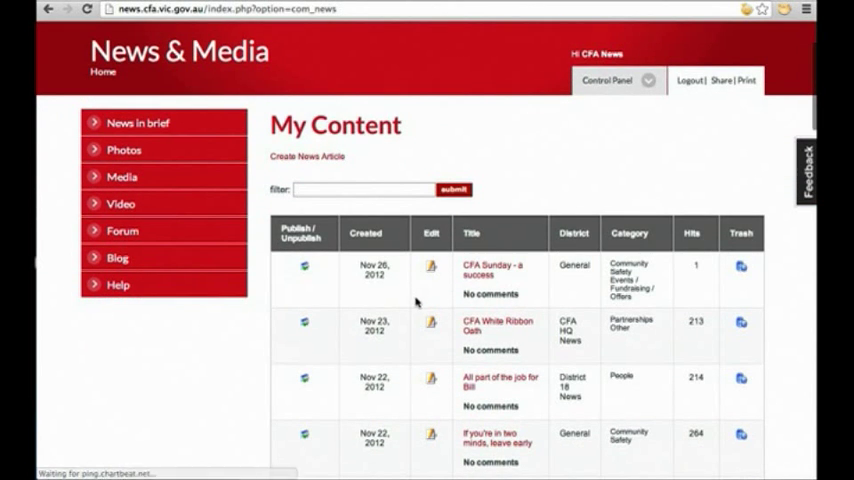
click(432, 268)
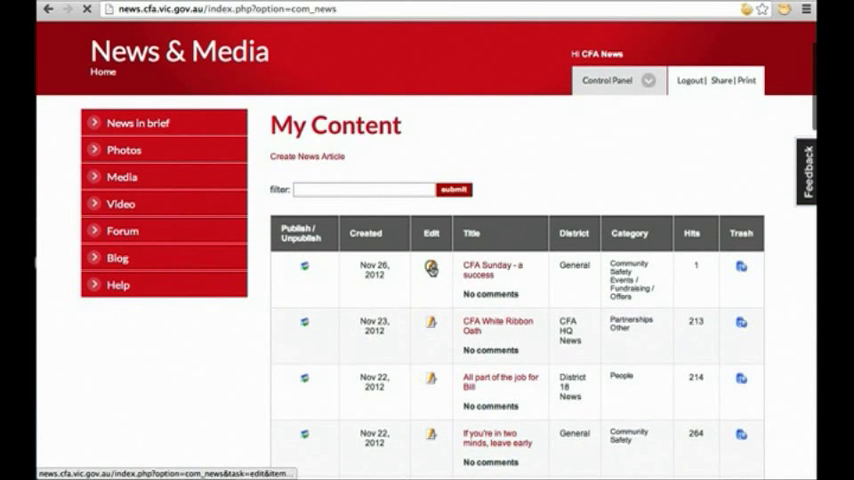
click(430, 268)
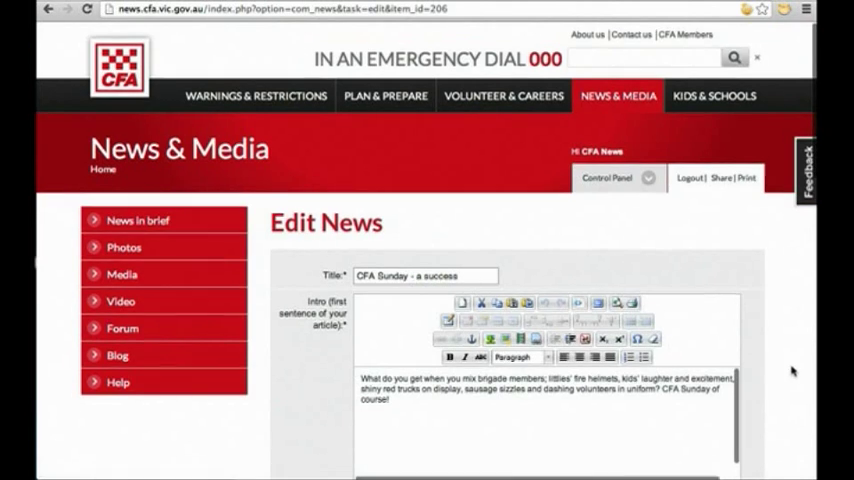
Save the Edit News form so the story shows again as a published article.
scroll(down, 3)
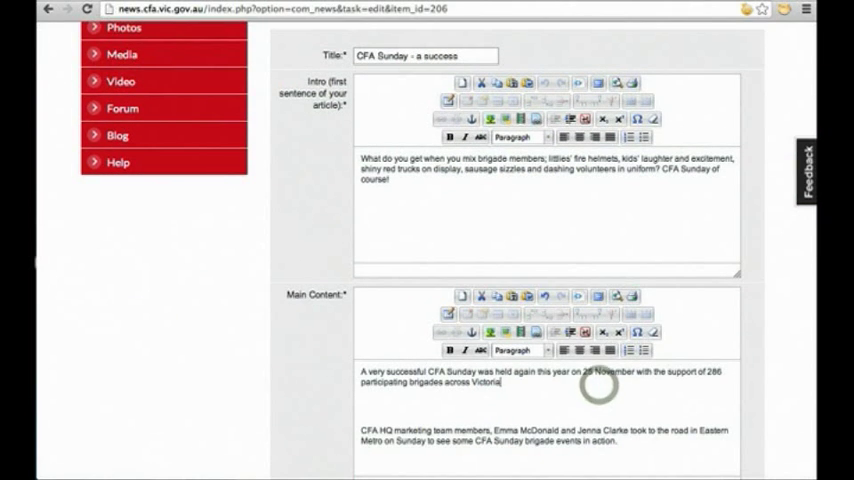
scroll(down, 3)
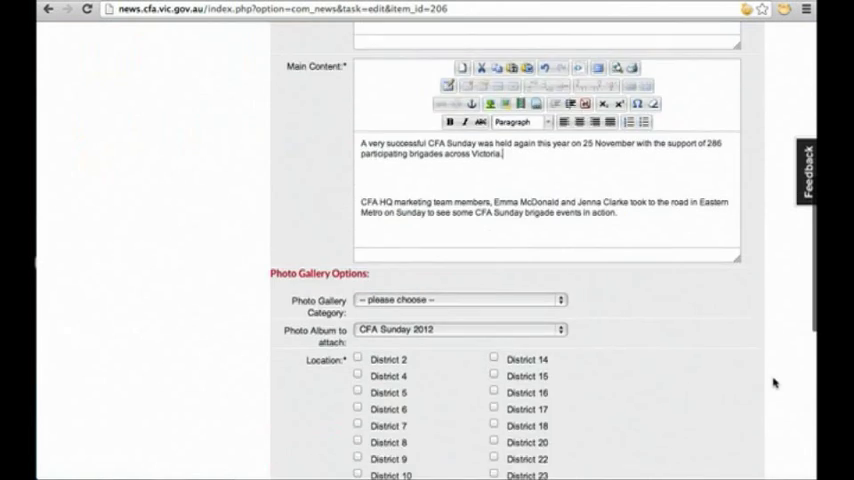
scroll(down, 3)
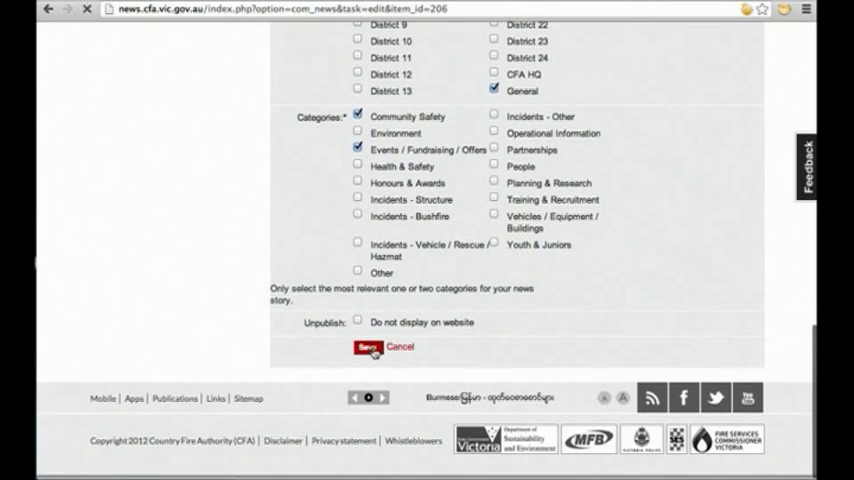
click(366, 348)
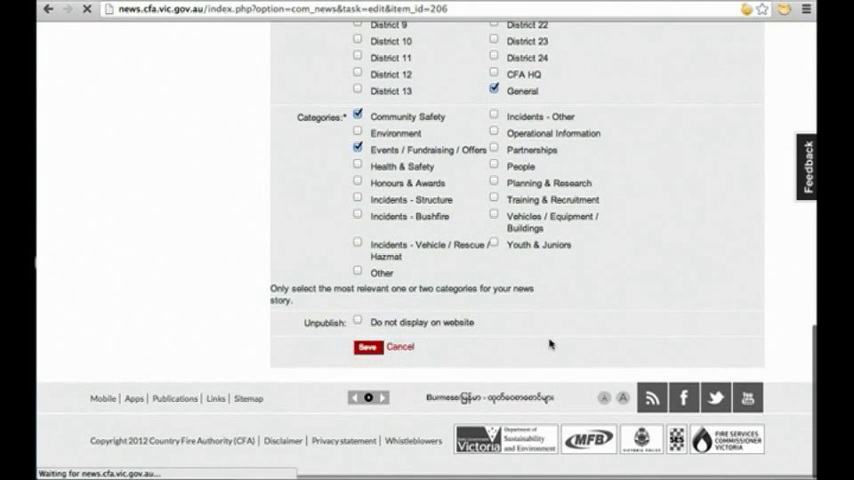
click(366, 348)
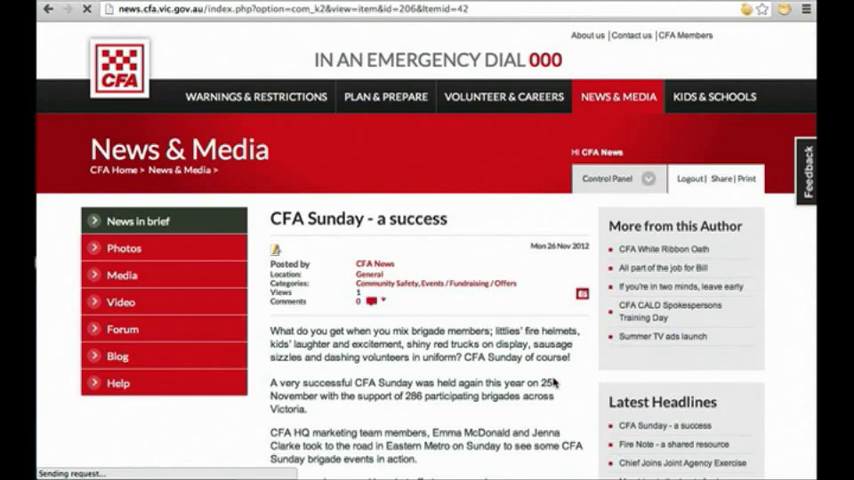
Enlarge a gallery thumbnail in the lightbox, showing image 2 of 9 with children and a fire hose.
scroll(down, 3)
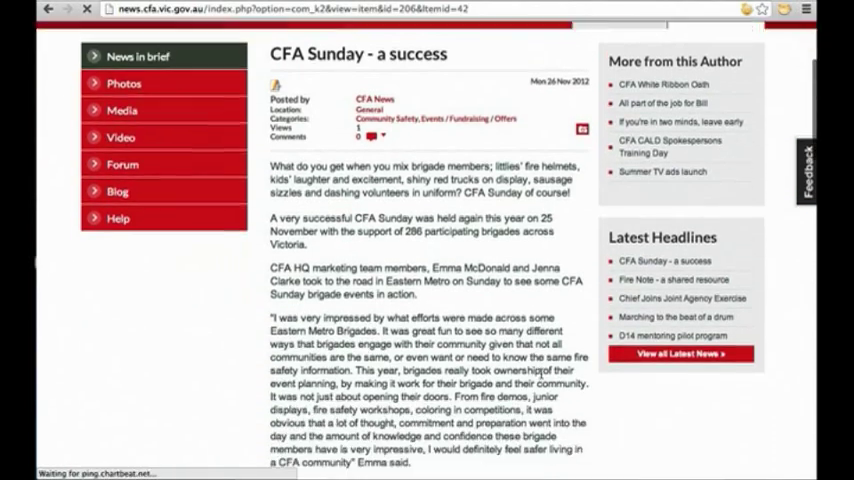
scroll(down, 3)
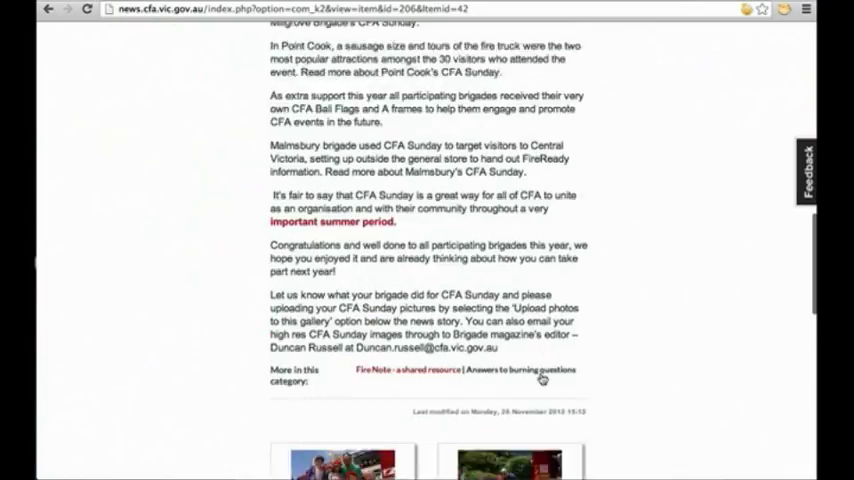
scroll(down, 3)
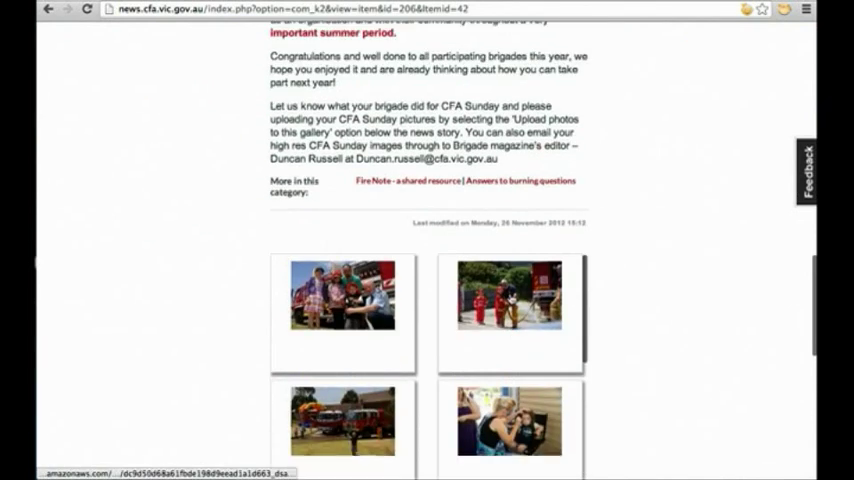
click(342, 292)
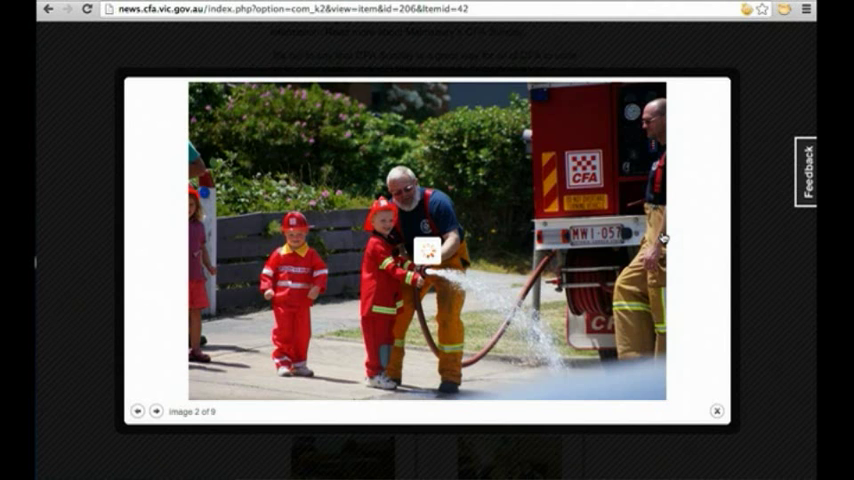
mouse_move(716, 412)
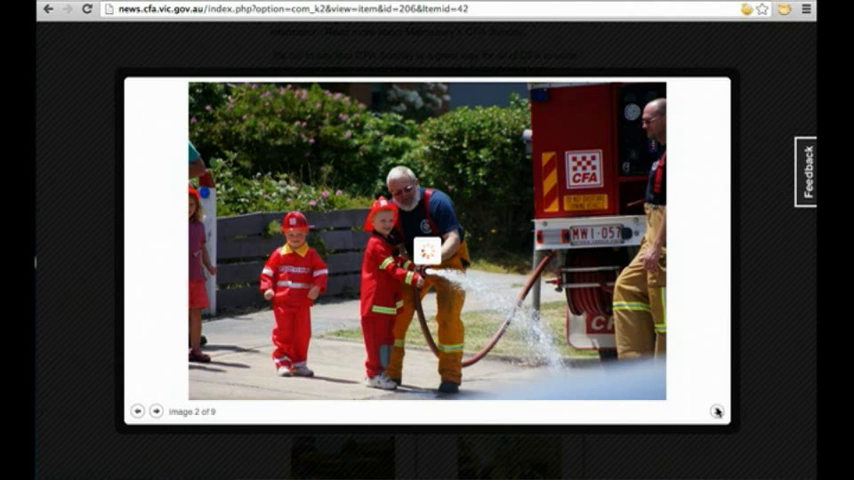